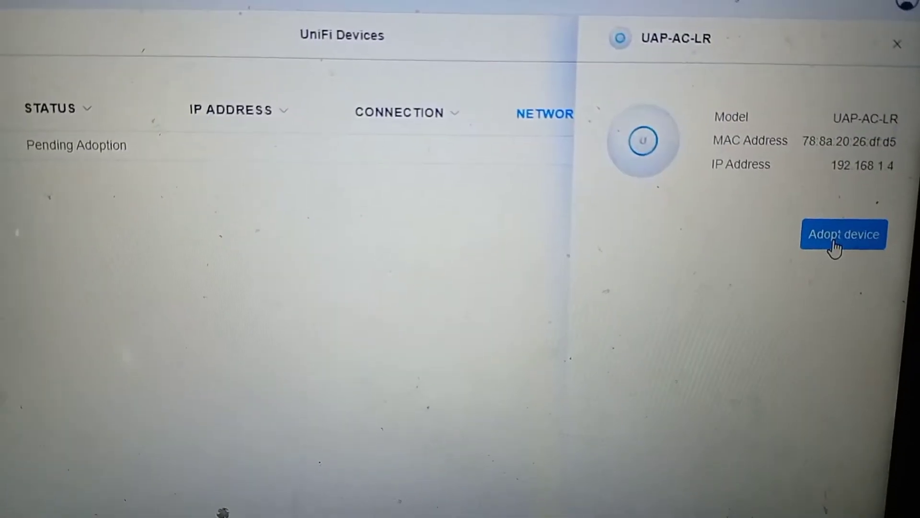
- Adopt the pending UAP-AC-LR and go to the New WiFi Network settings form
{"action": "left_click", "coordinate": [845, 234]}
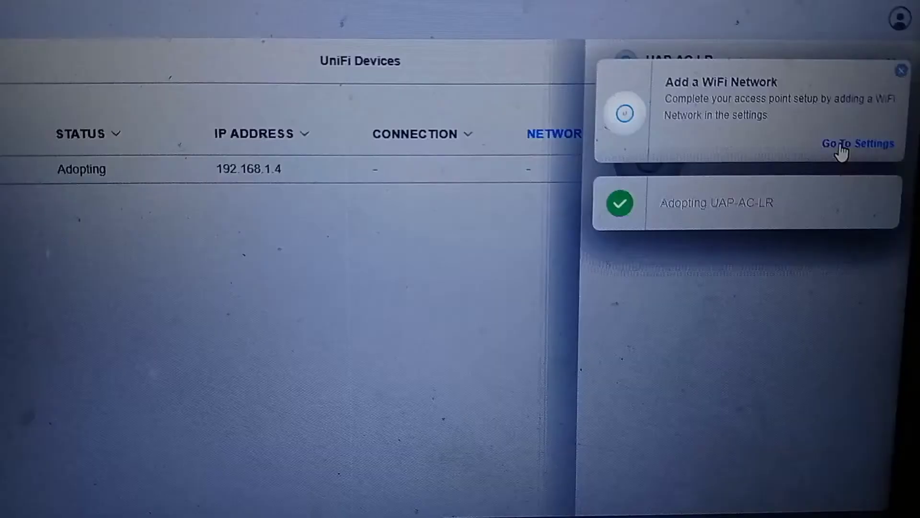
{"action": "left_click", "coordinate": [860, 143]}
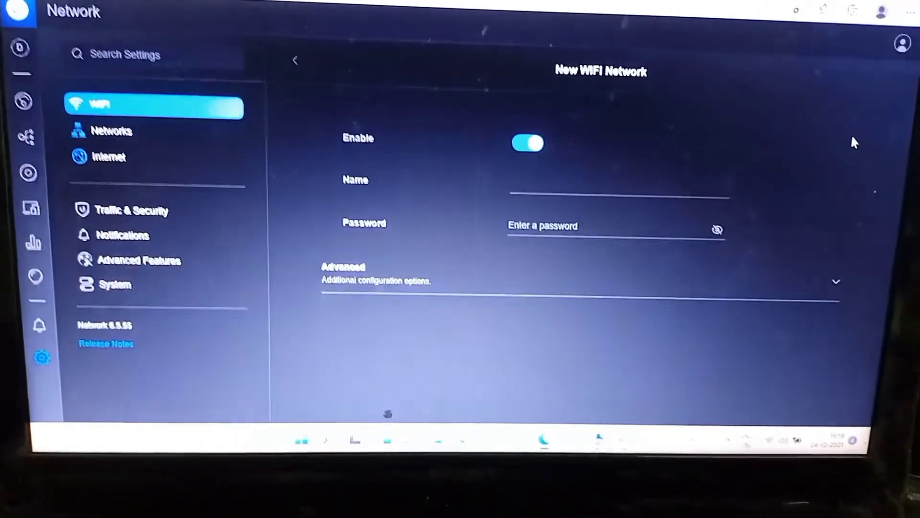